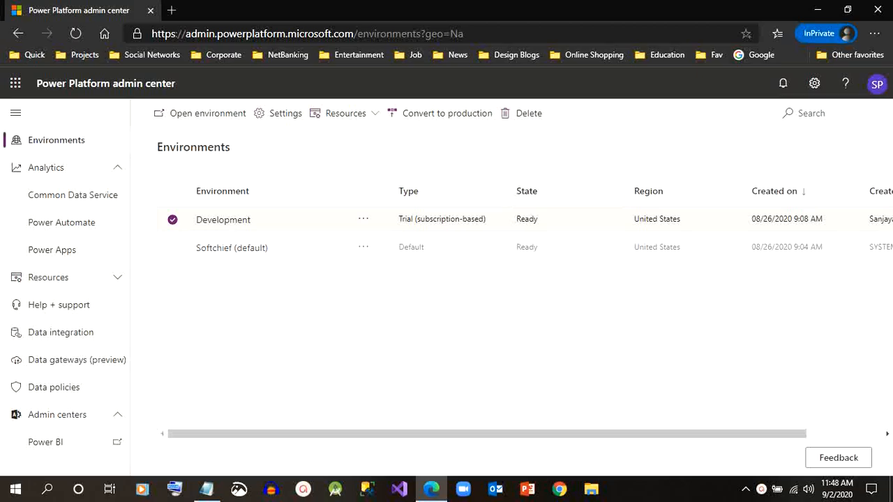
mouse_move(225, 159)
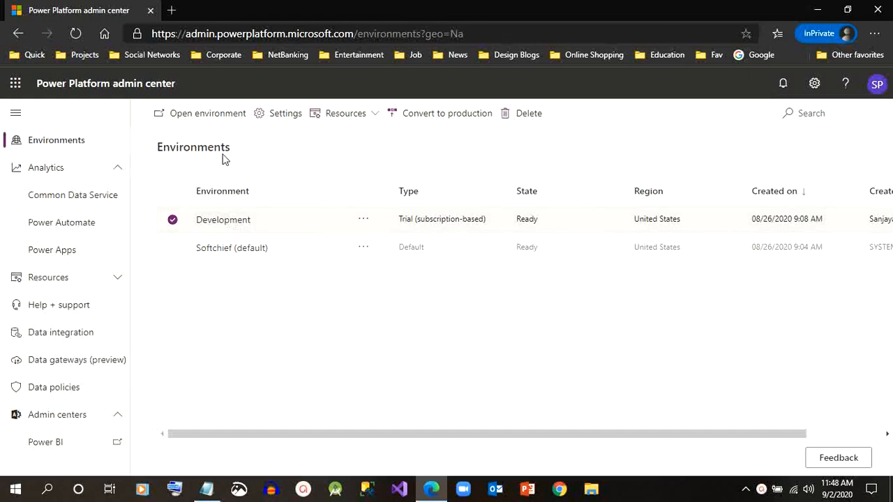
Step: Select the Development environment in Environments and open its Settings page
left_click(172, 248)
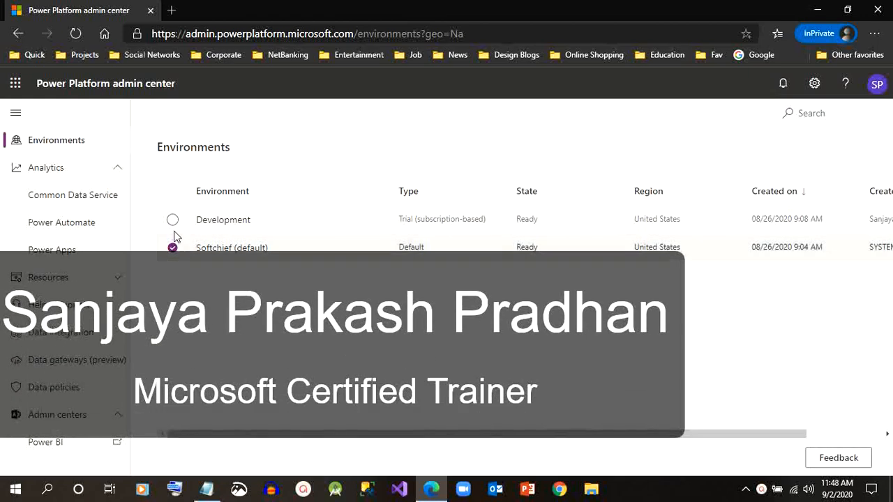
left_click(172, 219)
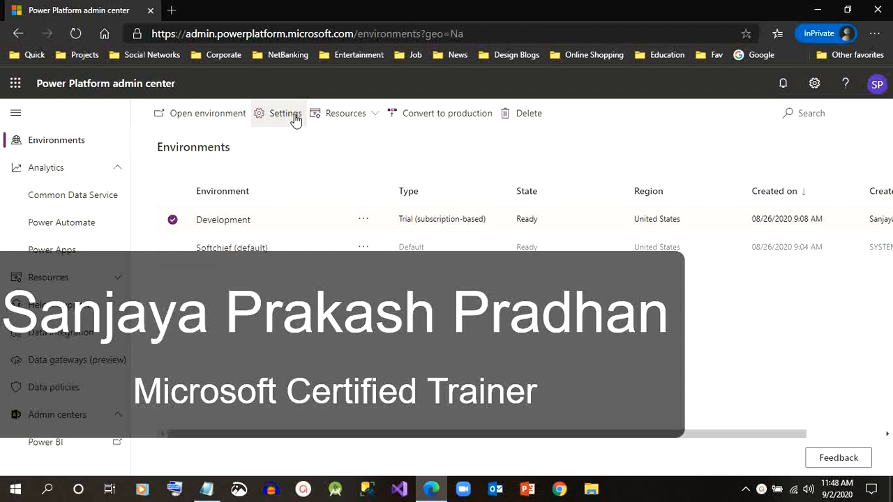
left_click(285, 113)
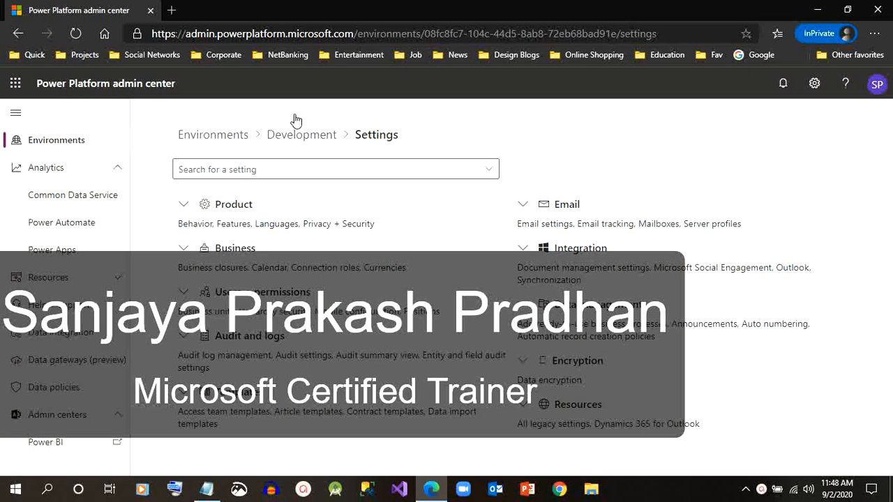
Step: Open Product > Features and scroll to verify Enable TDS endpoint is On
left_click(184, 204)
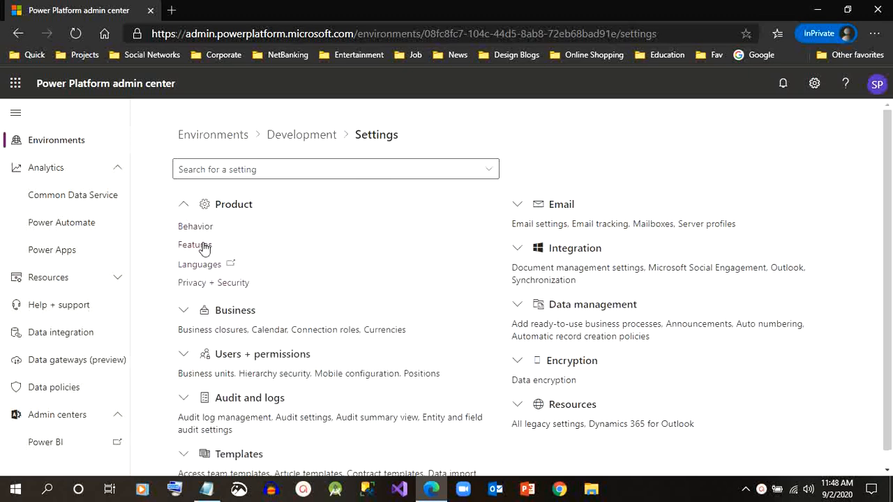
left_click(193, 245)
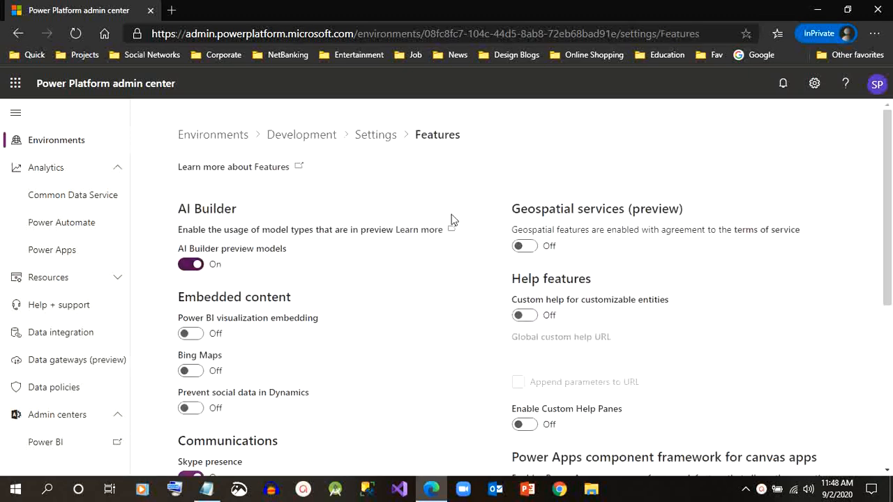
scroll("down", 3)
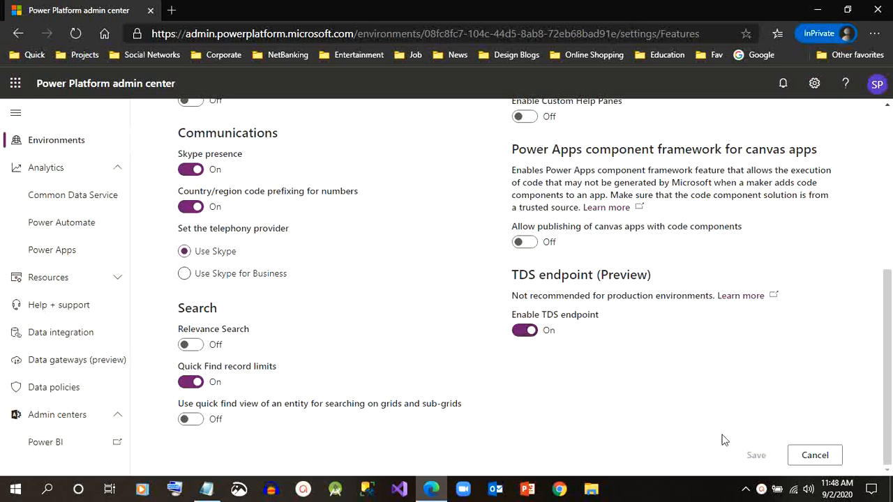
scroll("up", 3)
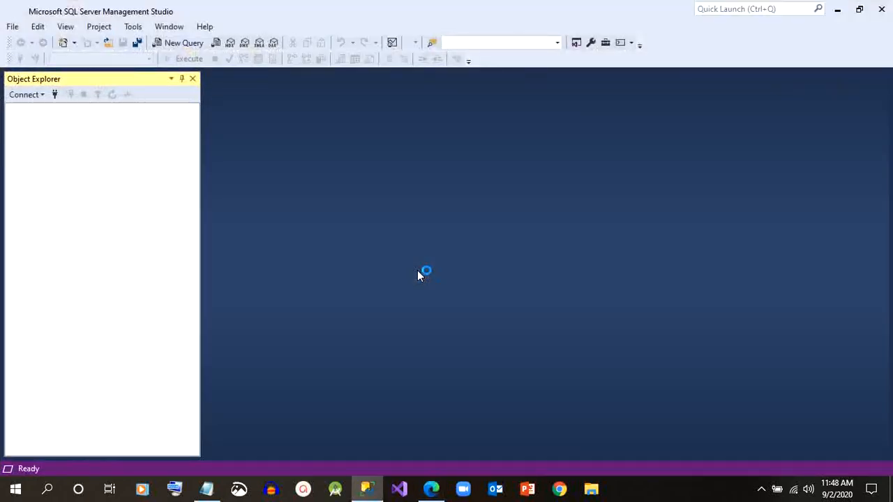
Step: Reopen Connect to Server with server name softchiefoffice0.crm.dynamics.com,5558
left_click(26, 94)
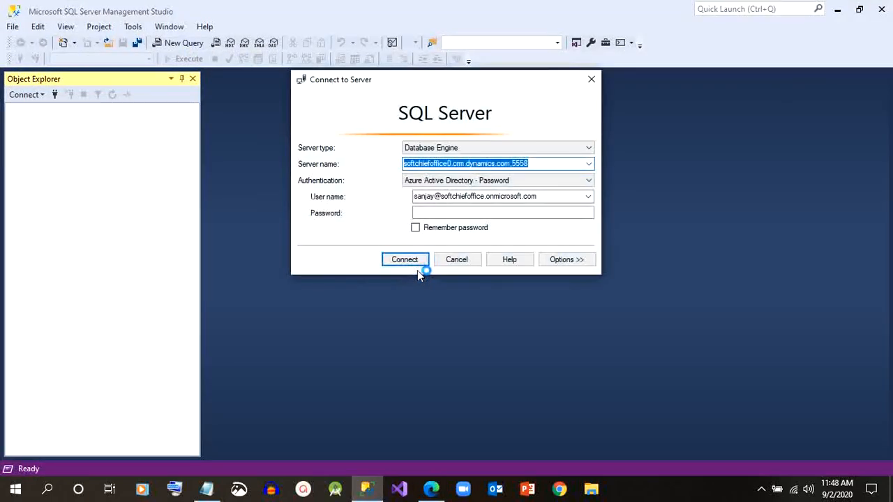
left_click(405, 259)
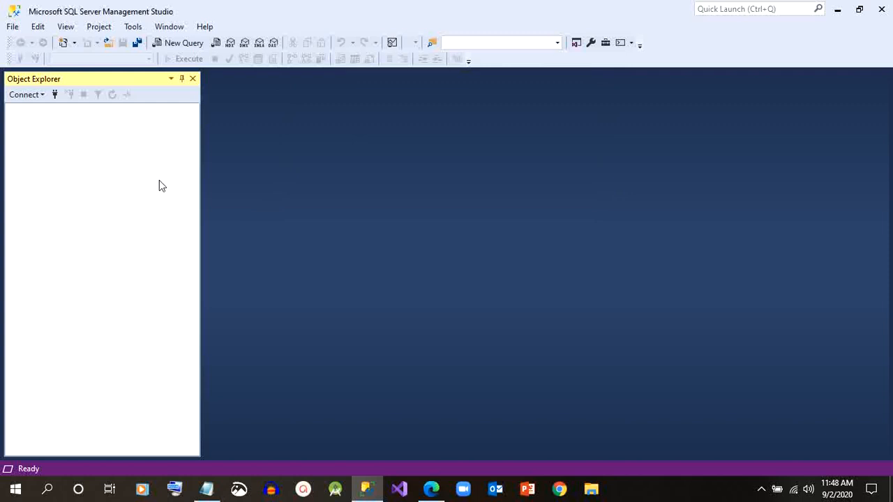
left_click(27, 94)
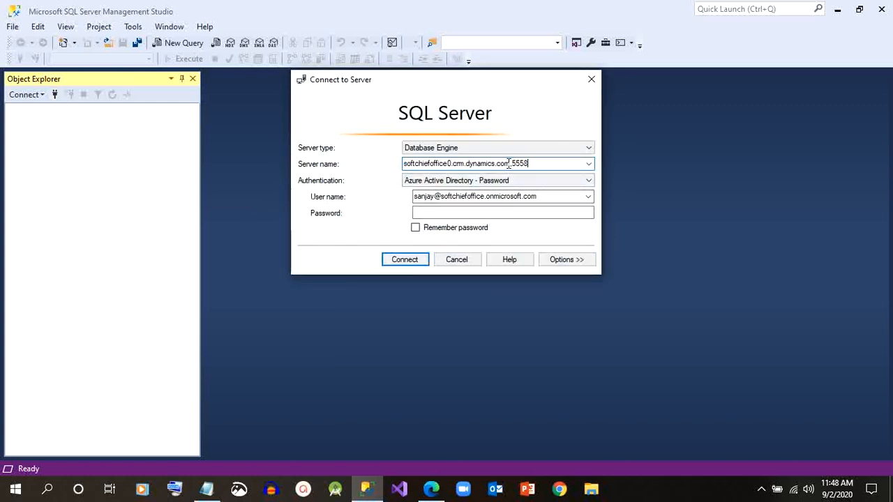
double_click(485, 163)
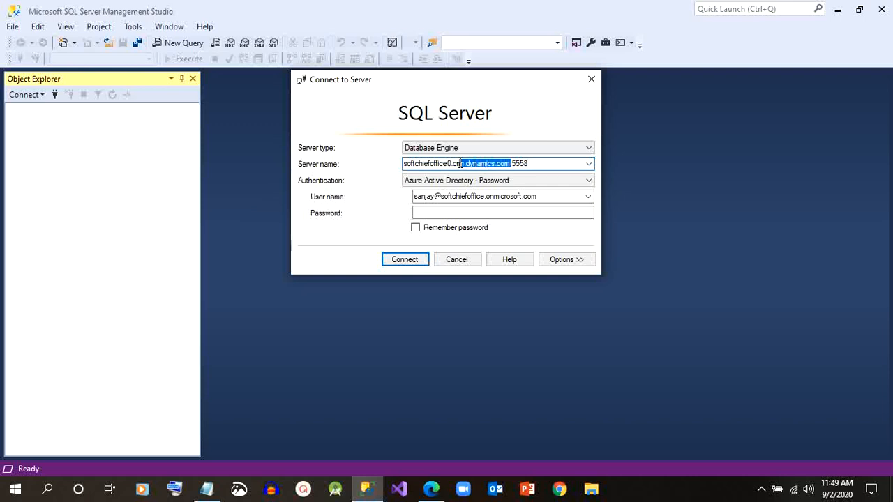
left_click(545, 164)
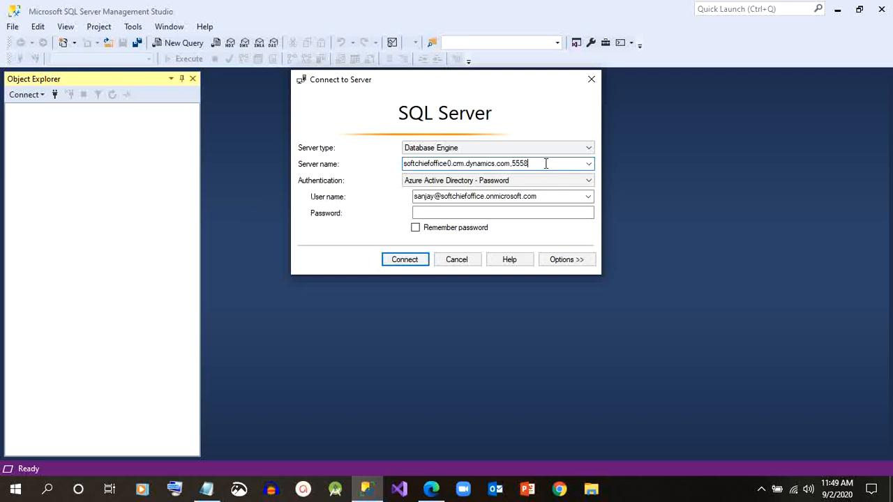
double_click(519, 163)
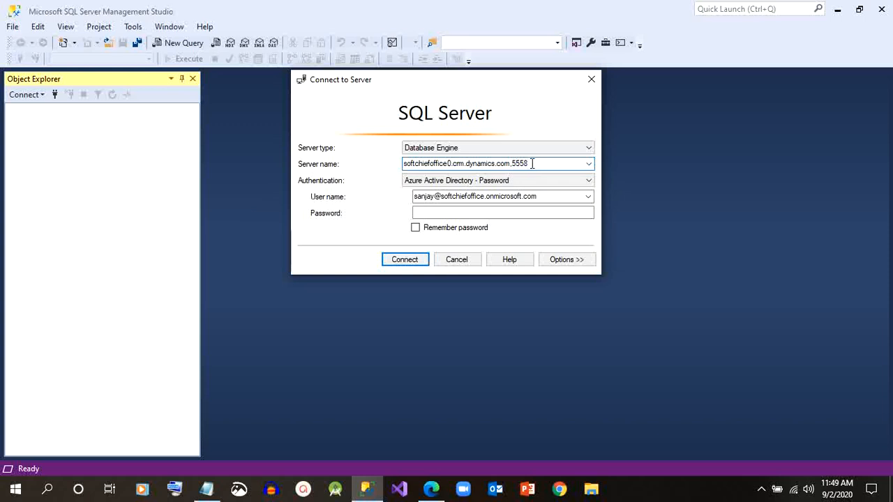
Step: Choose Azure Active Directory - Password authentication and enter the account password
left_click(588, 180)
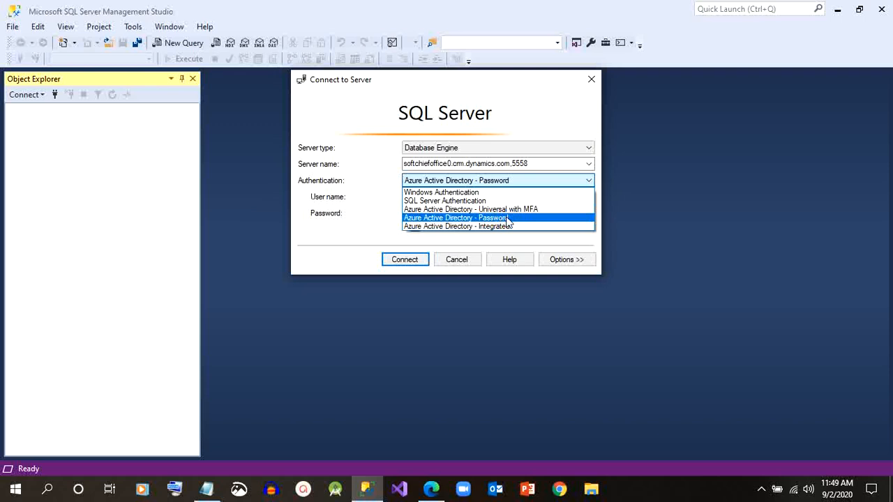
left_click(454, 218)
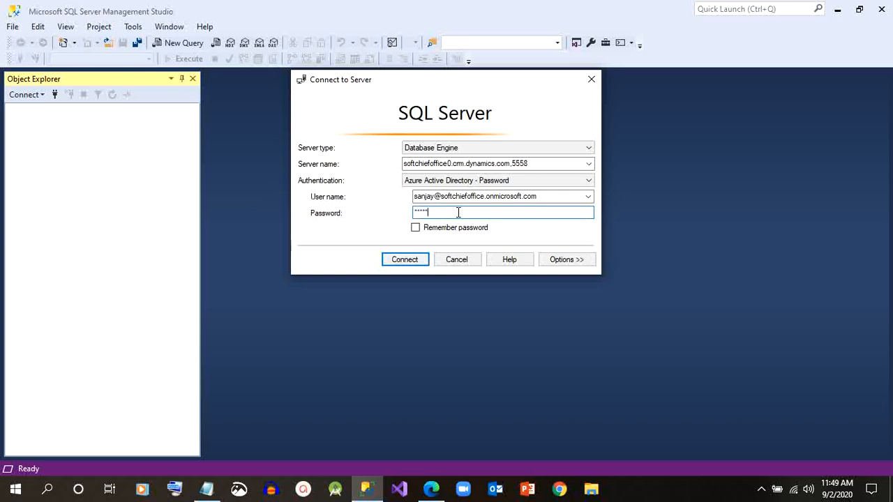
left_click(404, 258)
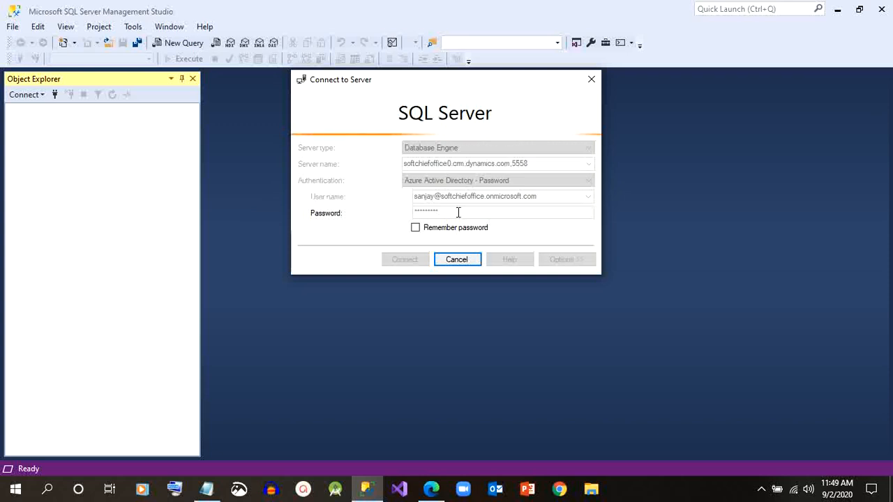
Step: Connect to the Dataverse server, widening then narrowing Object Explorer to read its node
left_click(456, 259)
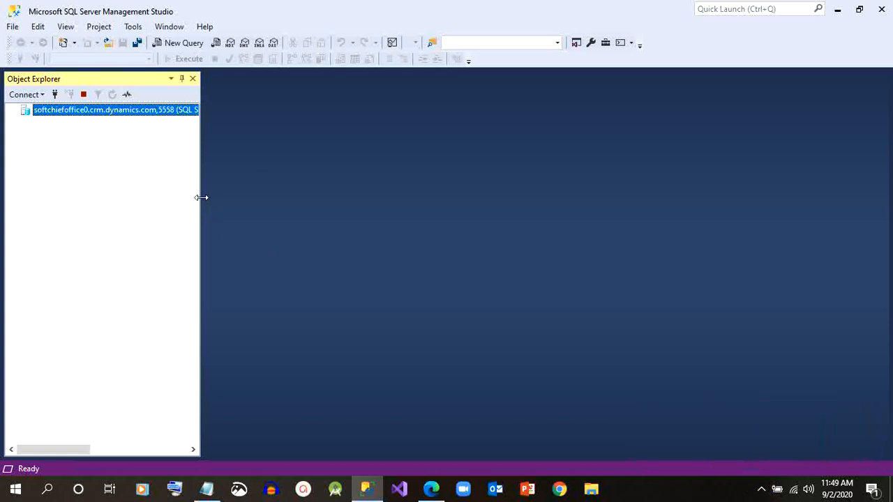
left_click_drag(201, 198, 304, 205)
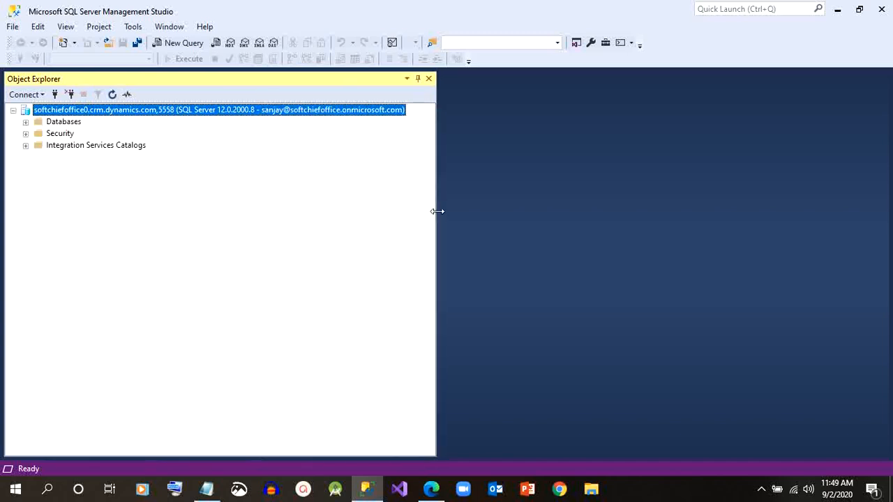
left_click_drag(437, 212, 179, 197)
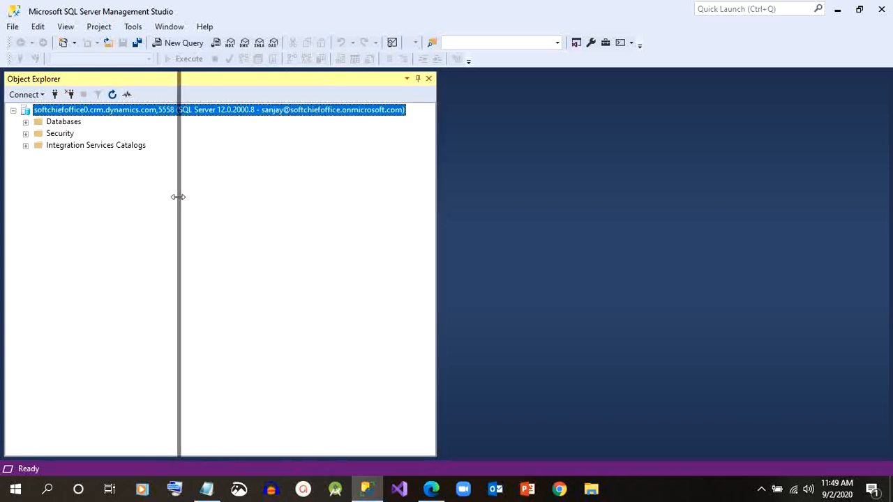
Step: Expand Databases, the softchiefoffice0 database and its Tables folder to reveal dbo.account
left_click(25, 121)
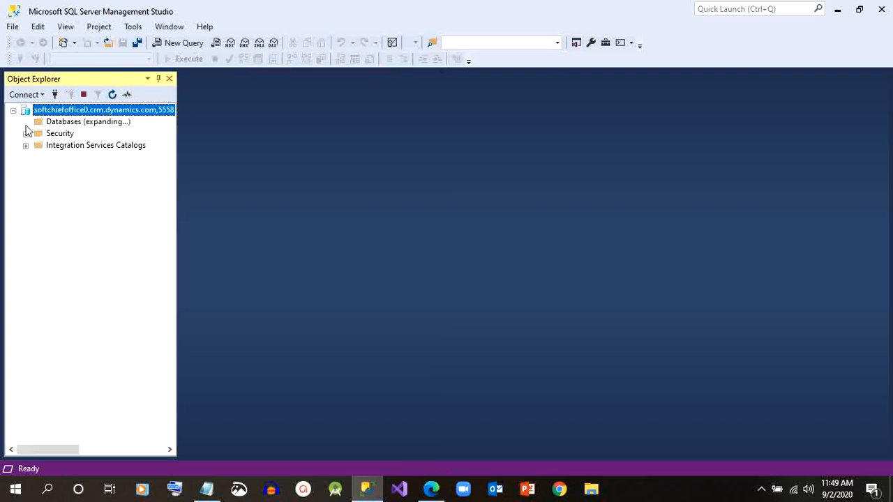
left_click(26, 121)
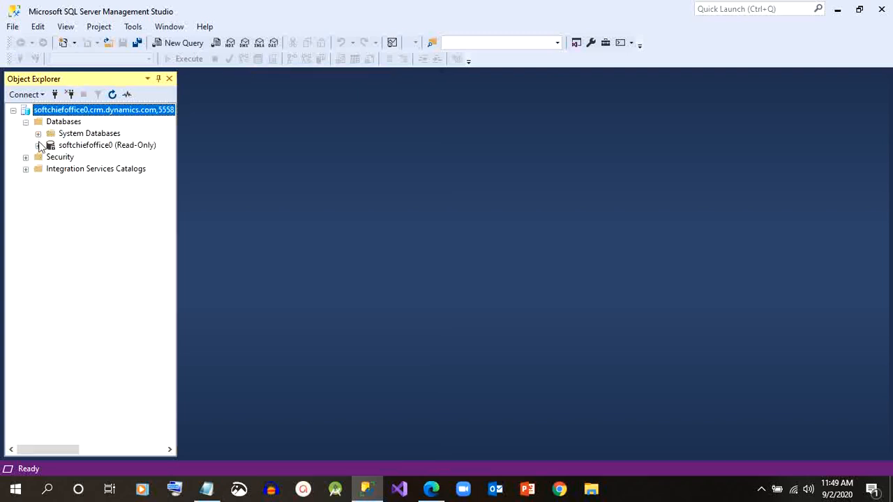
left_click(39, 145)
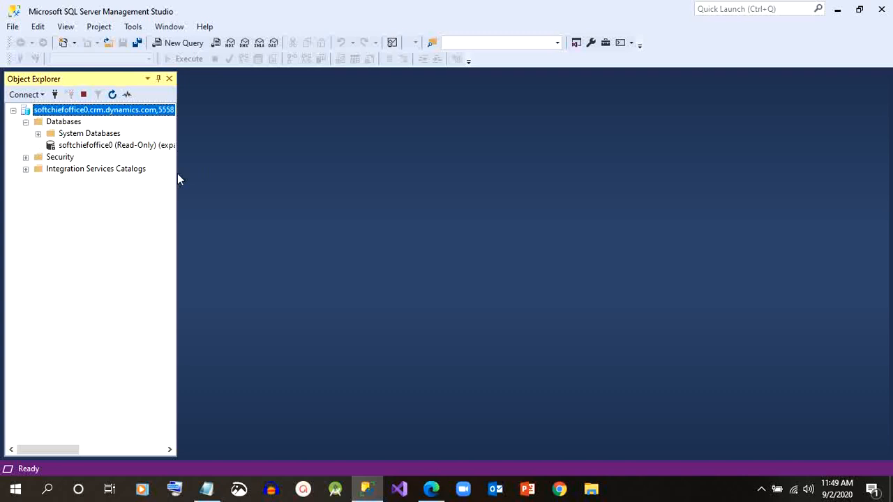
mouse_move(182, 170)
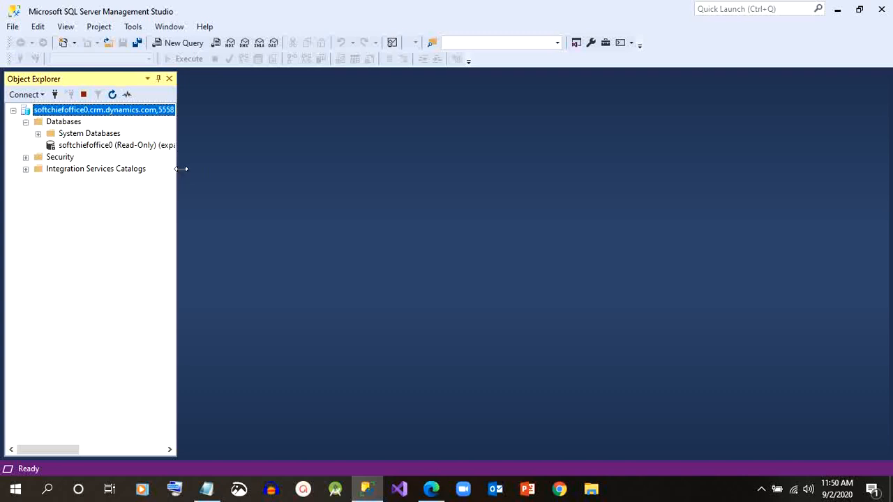
left_click(50, 145)
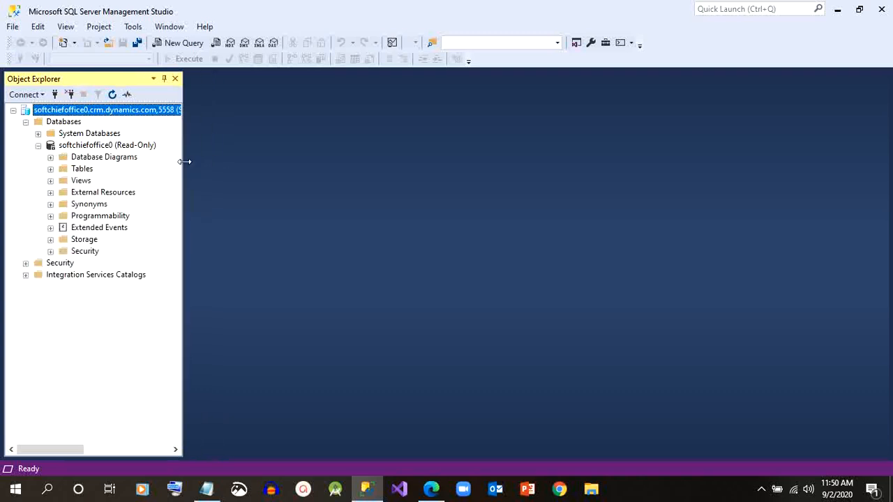
left_click(107, 145)
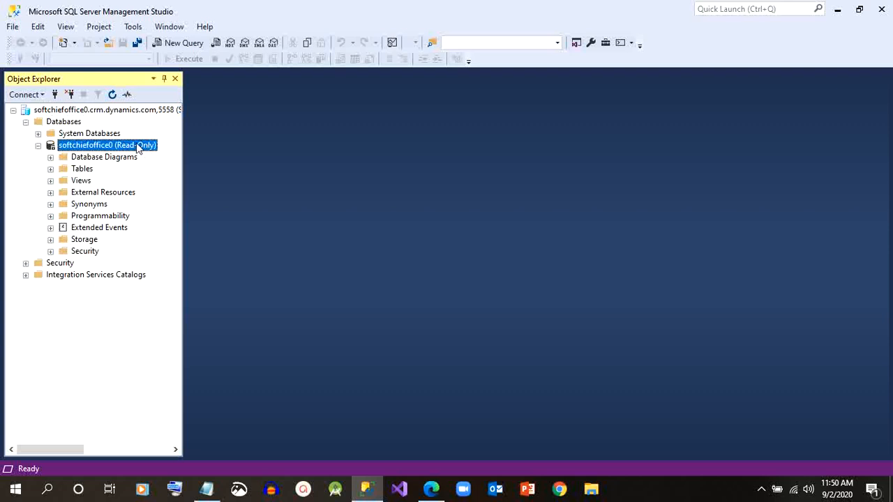
left_click(50, 169)
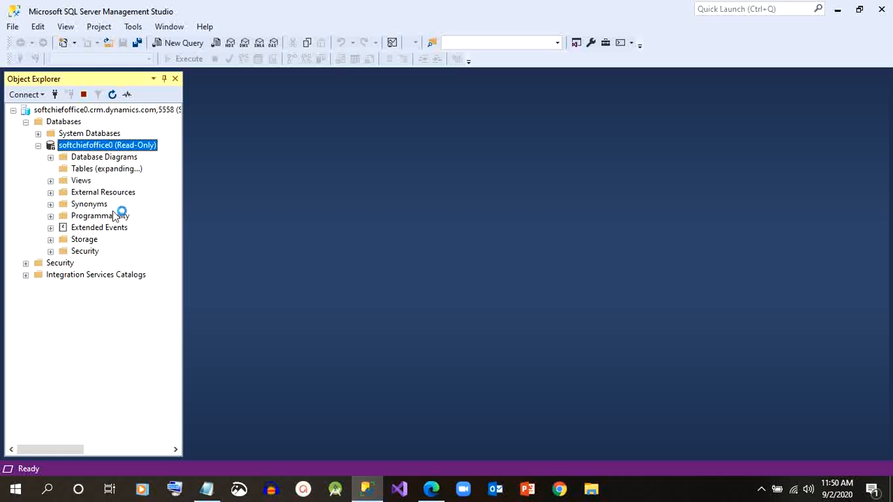
mouse_move(115, 209)
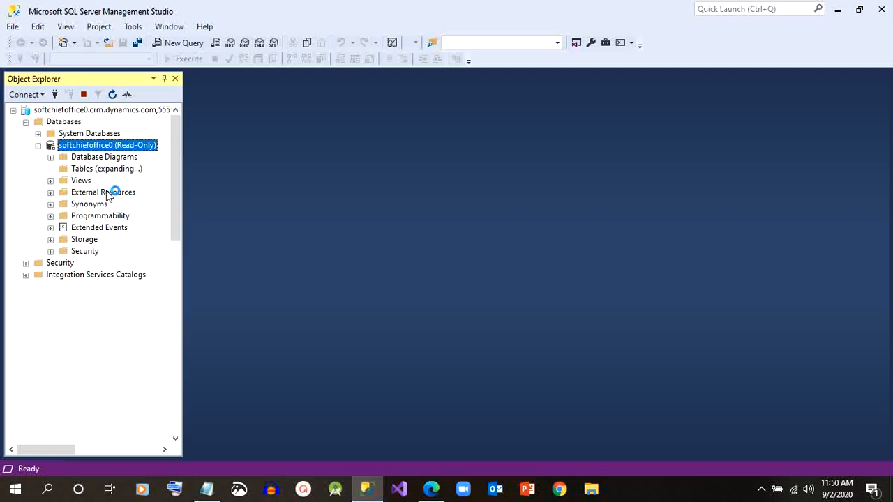
left_click(50, 168)
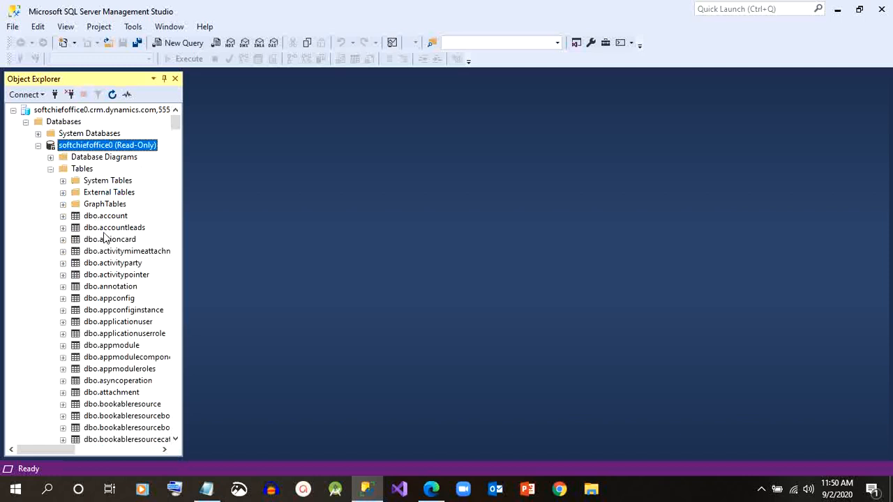
left_click(105, 216)
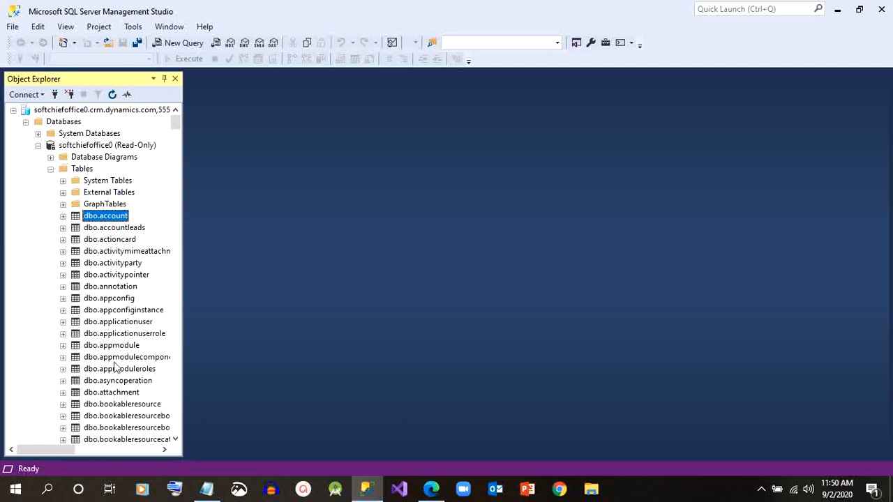
mouse_move(96, 177)
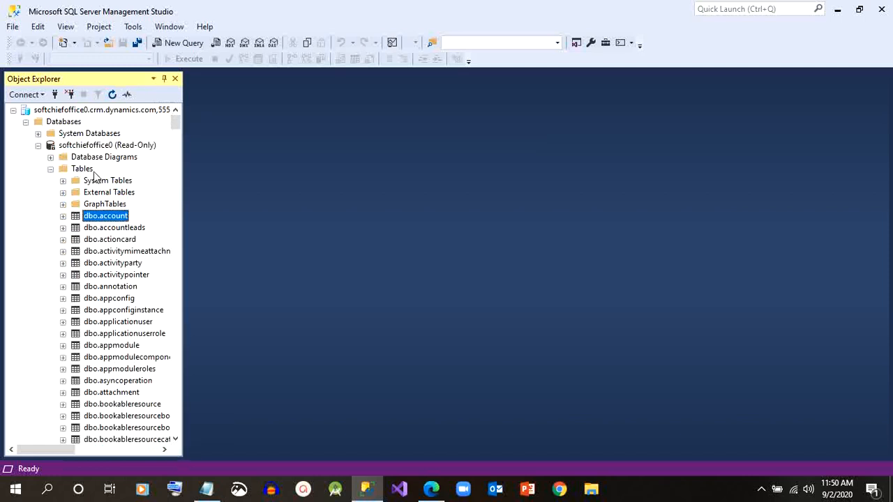
left_click(82, 168)
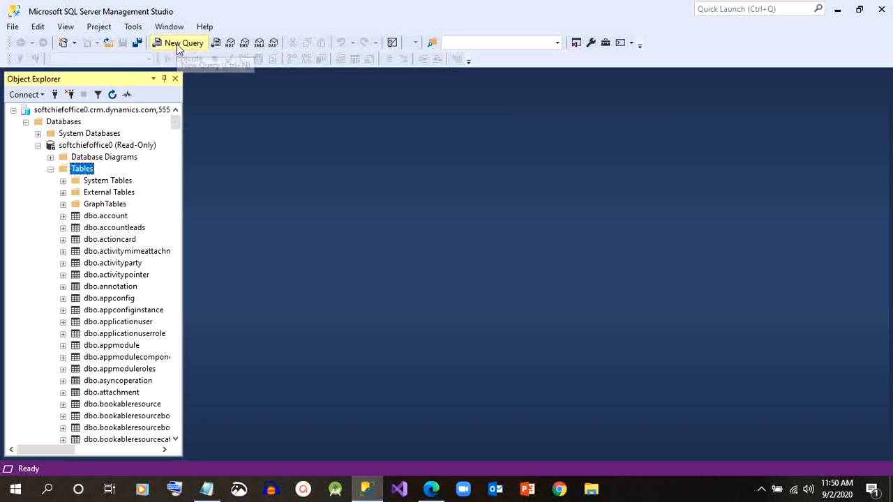
Step: Open a New Query window on softchiefoffice0 and type 'select * from account'
left_click(182, 43)
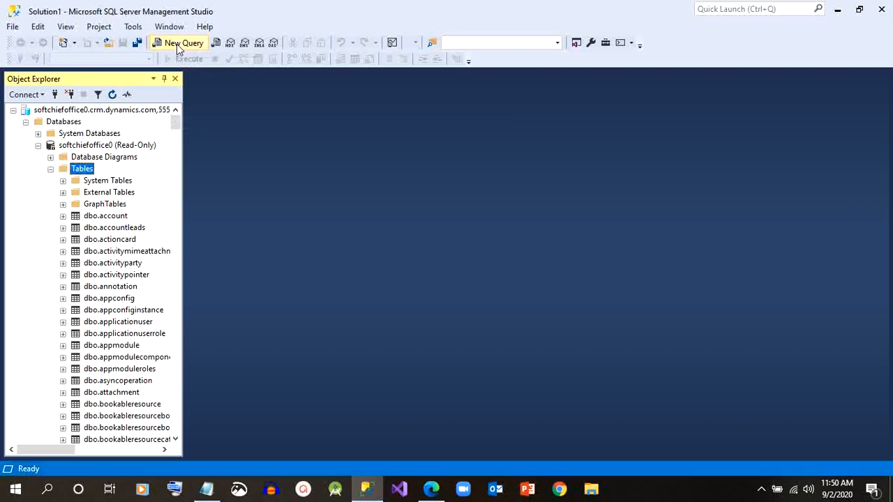
left_click(183, 43)
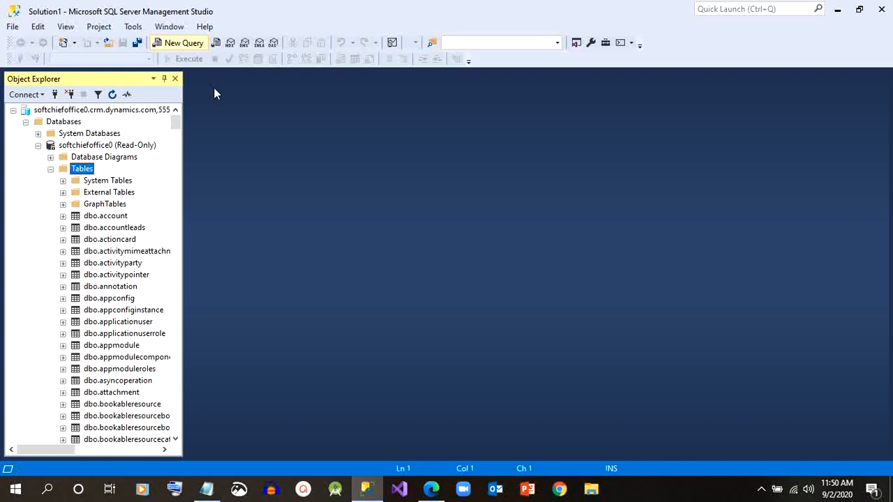
left_click(178, 43)
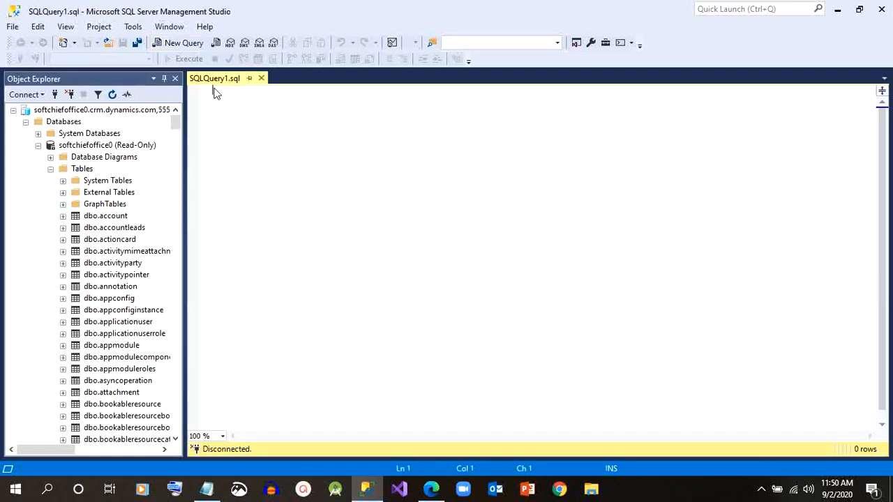
type("select")
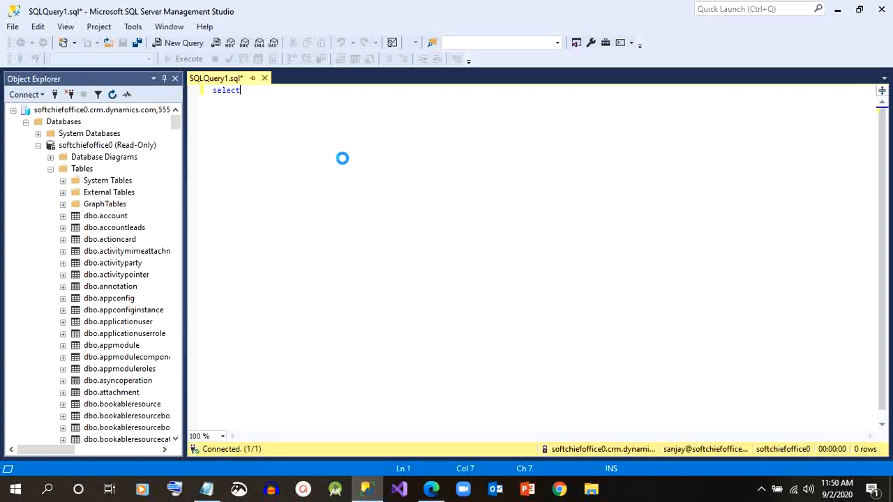
type("* from account")
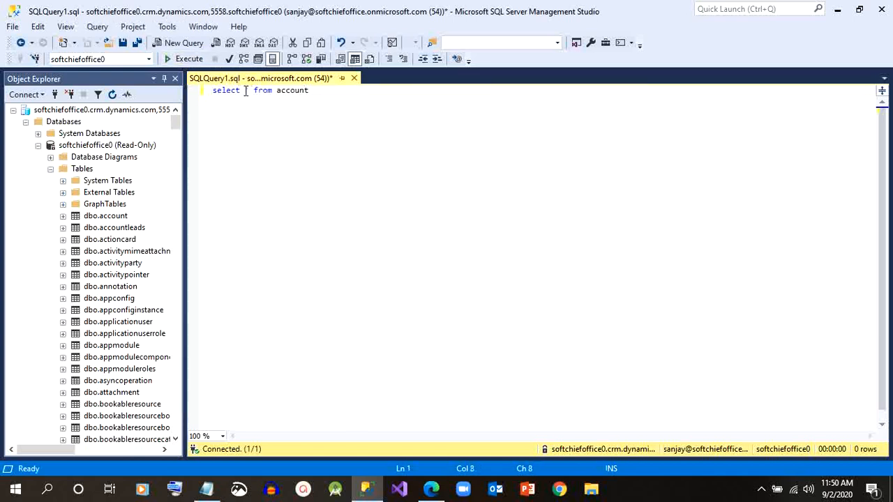
Step: Run 'select top 10 * from account' and enlarge the results pane
type("top 10 *")
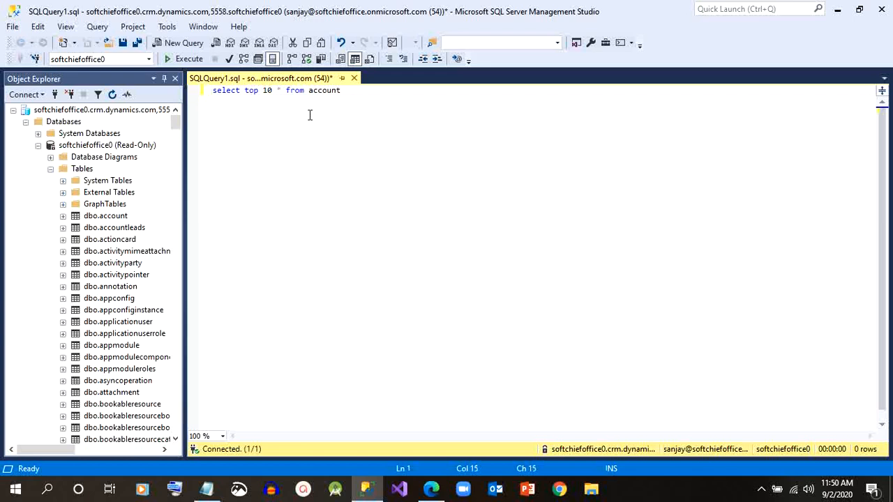
left_click(184, 59)
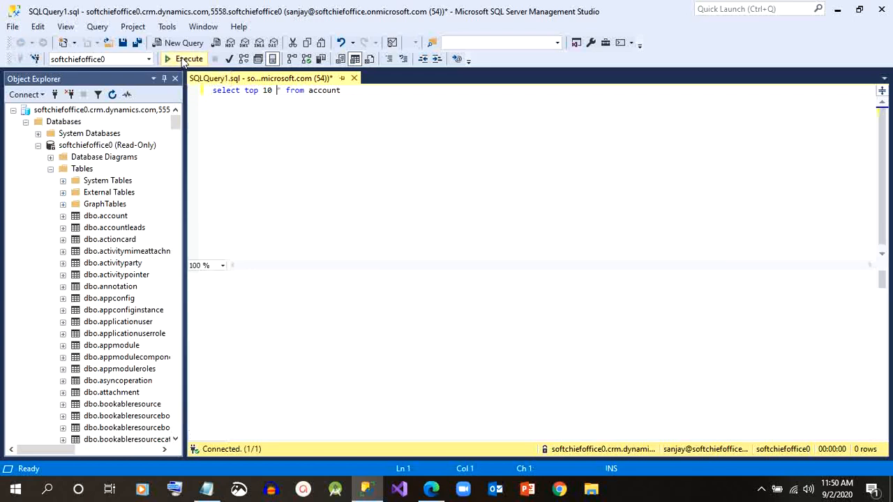
left_click(183, 58)
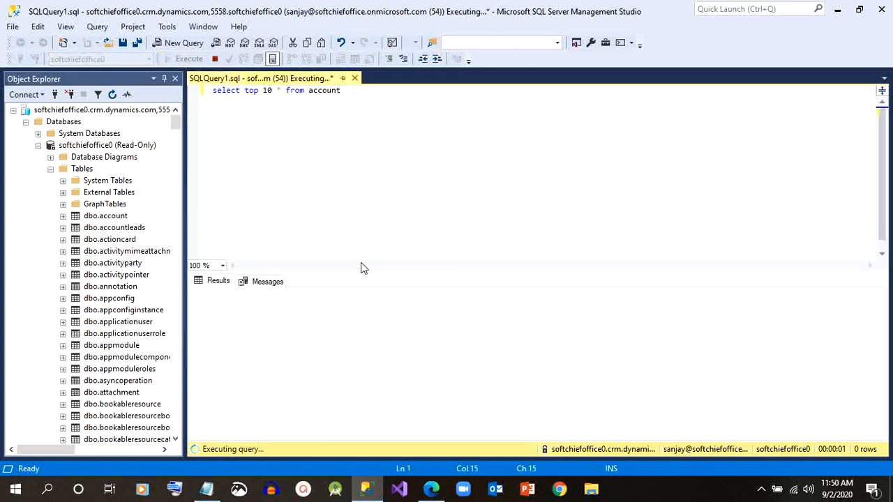
left_click_drag(364, 269, 365, 223)
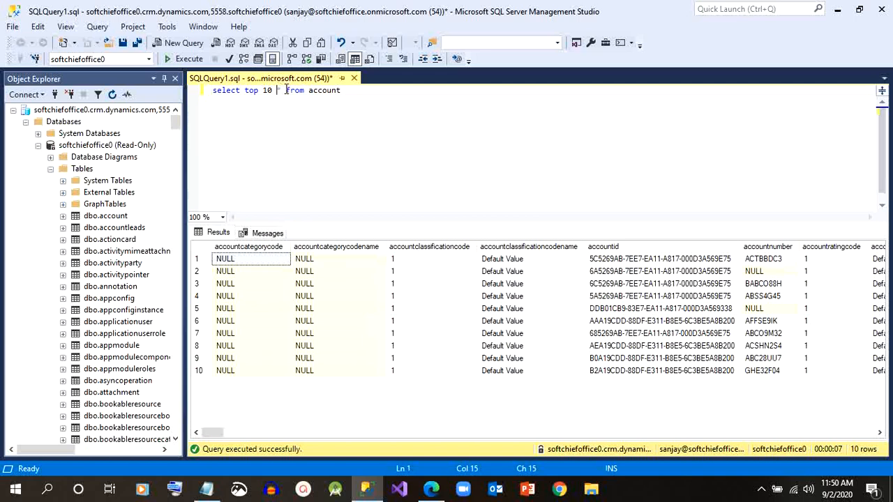
Step: Change the selected columns to name,createdon and rerun the top 10 query
type("name")
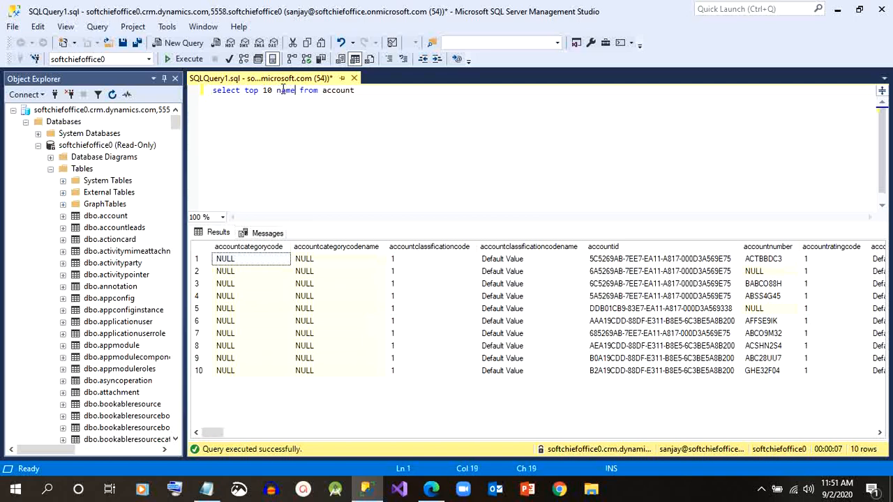
type(",created")
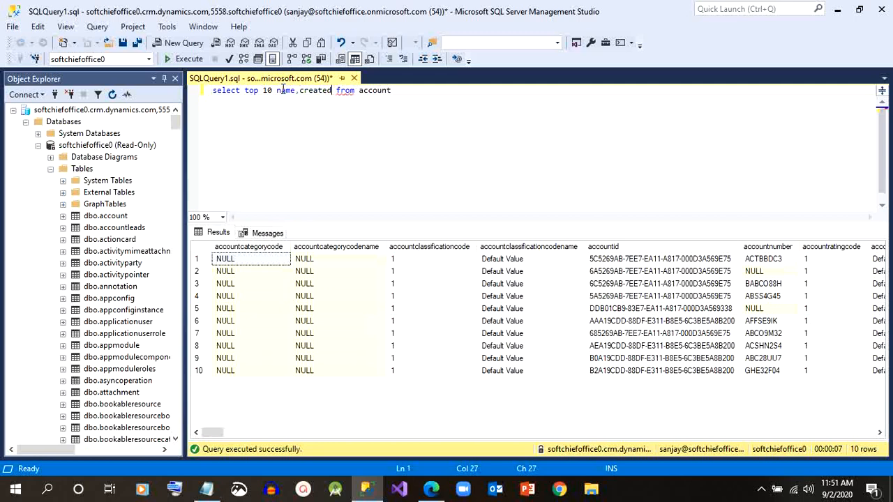
type("on")
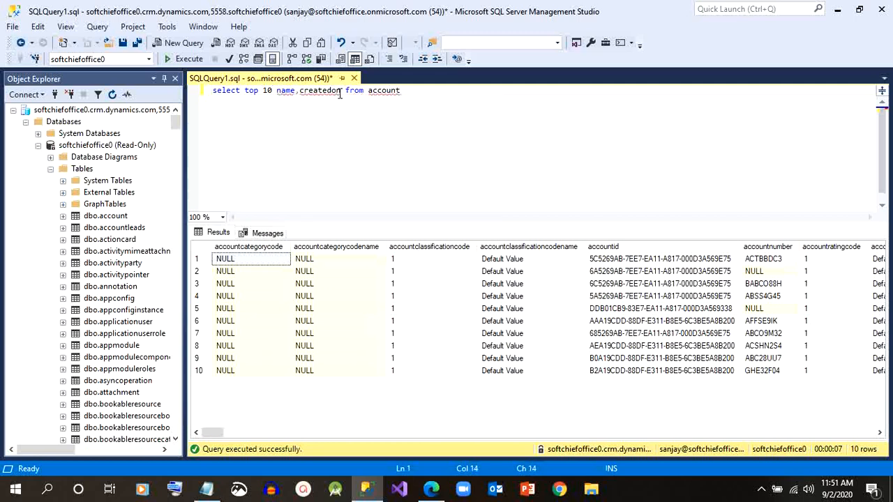
left_click(183, 58)
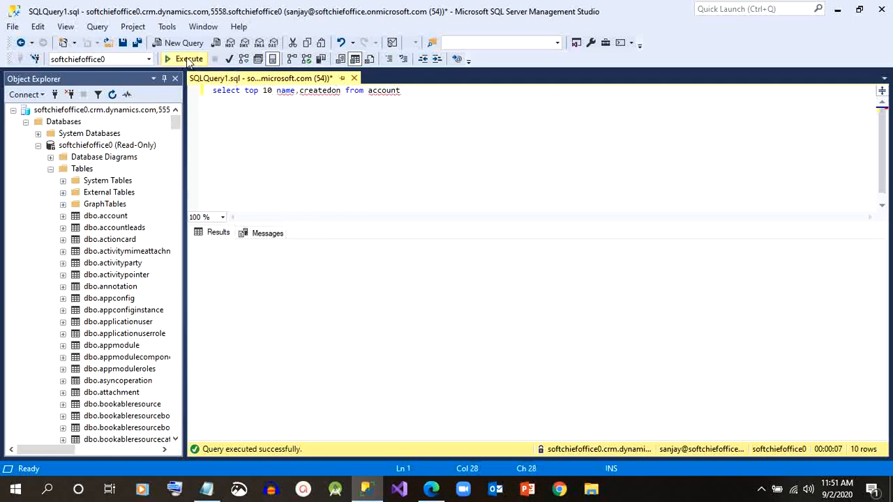
left_click(188, 59)
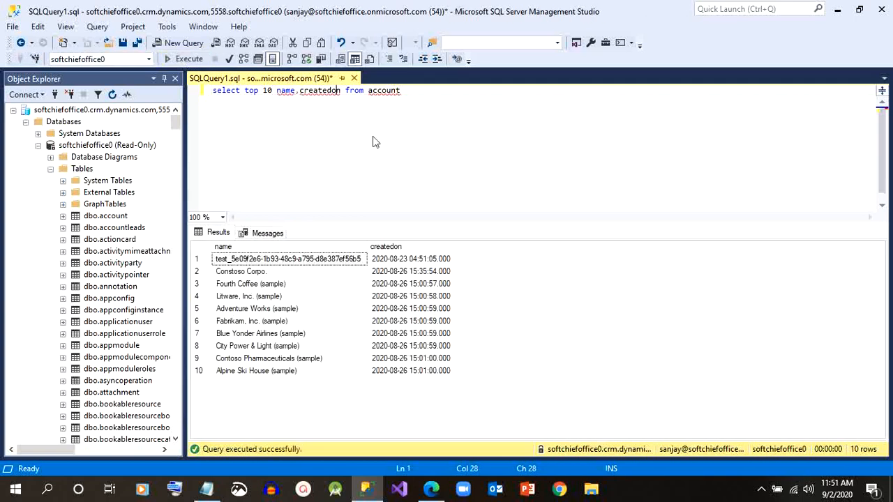
left_click(410, 258)
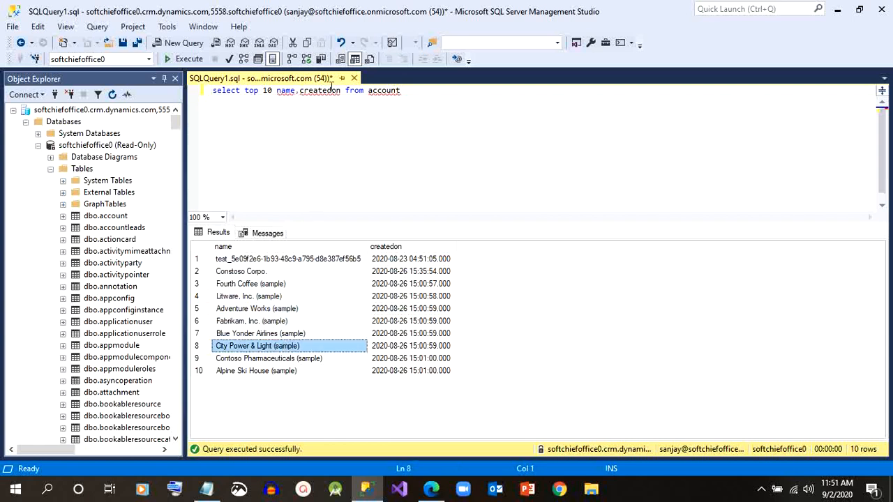
left_click(403, 91)
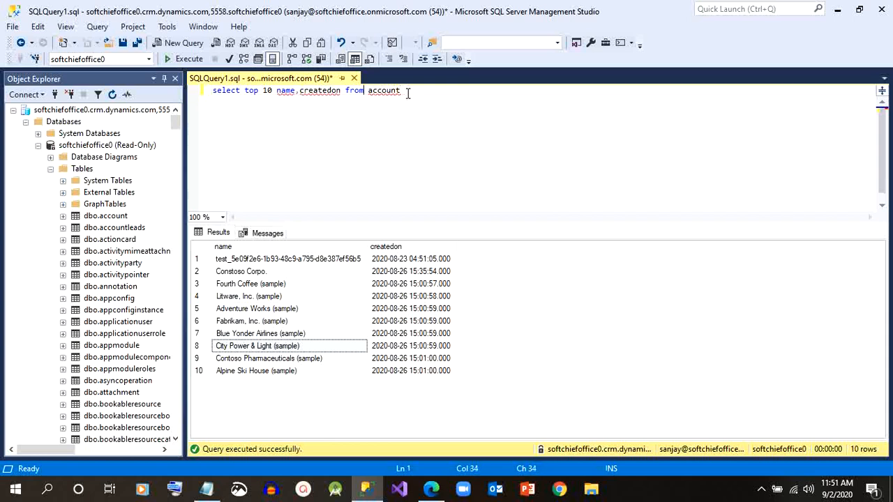
Step: Add a new filter line: where name like 'ad%'
key("Enter")
type("where name")
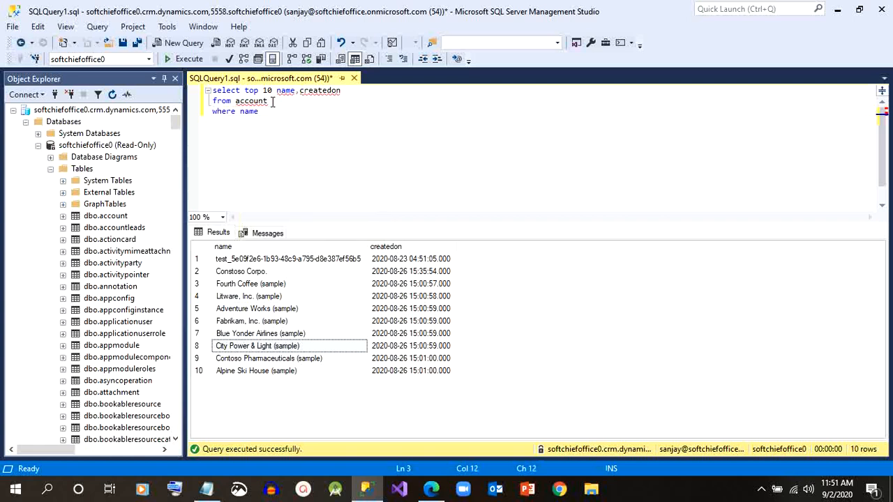
type("like")
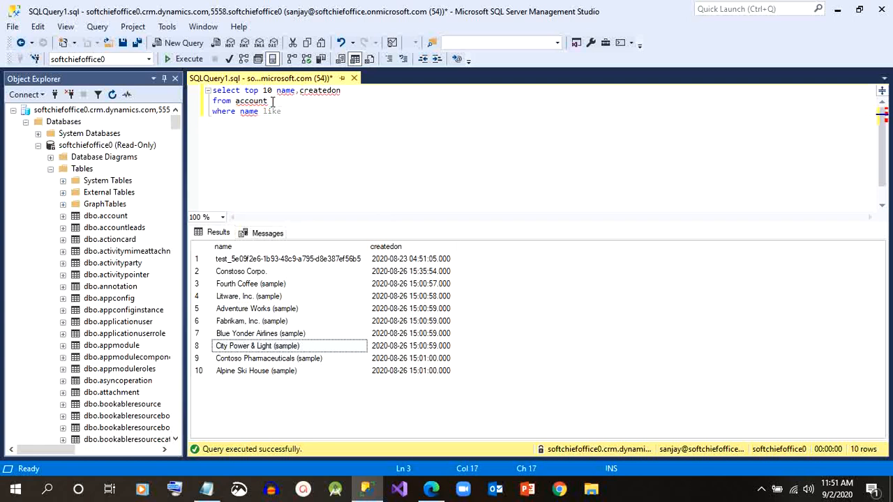
type("''")
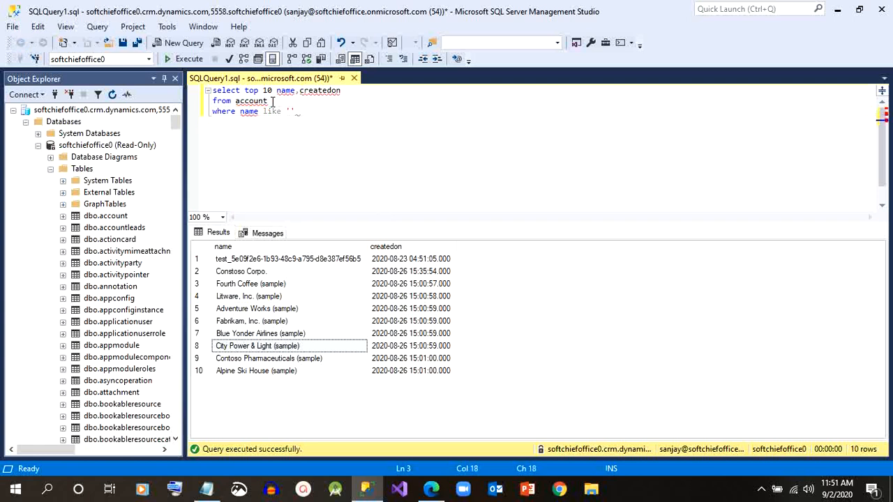
type("ad")
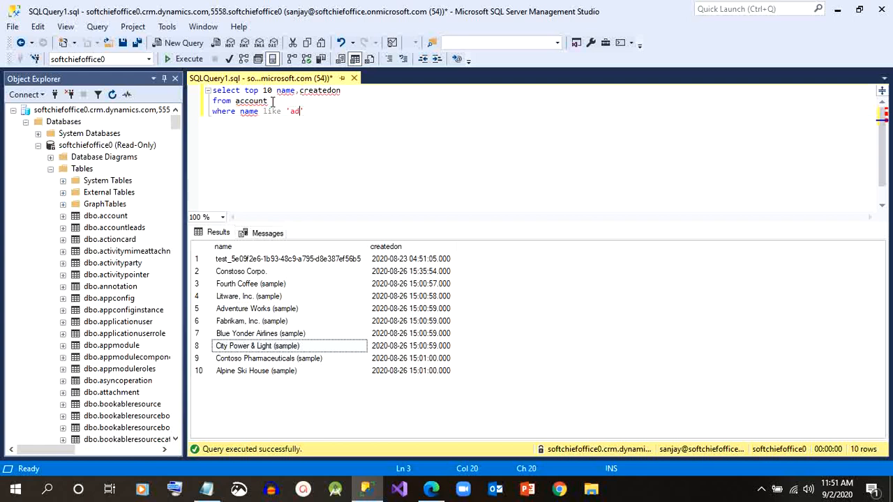
type("%")
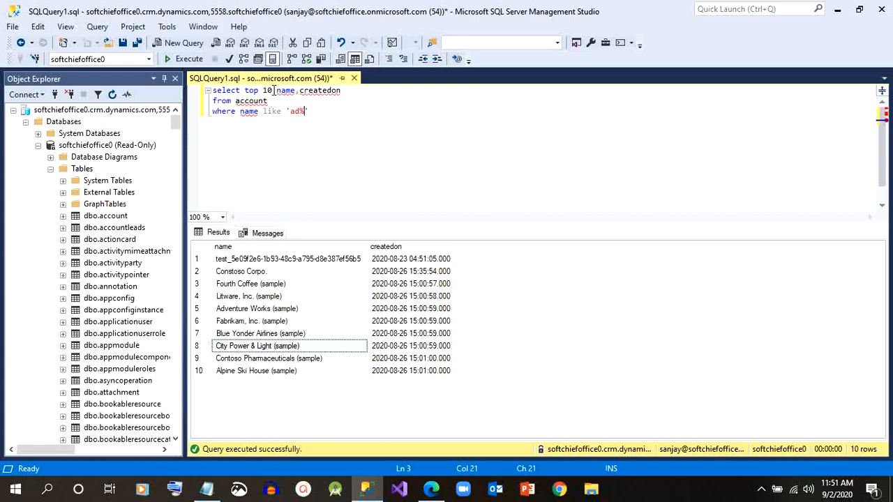
Step: Remove TOP 10, fix the syntax error, and run the query returning seven Adventure Works accounts
double_click(252, 91)
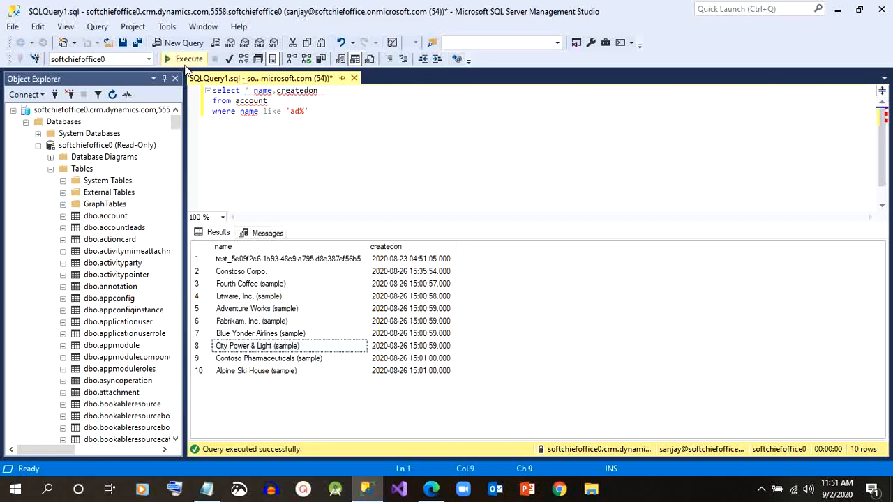
left_click(184, 59)
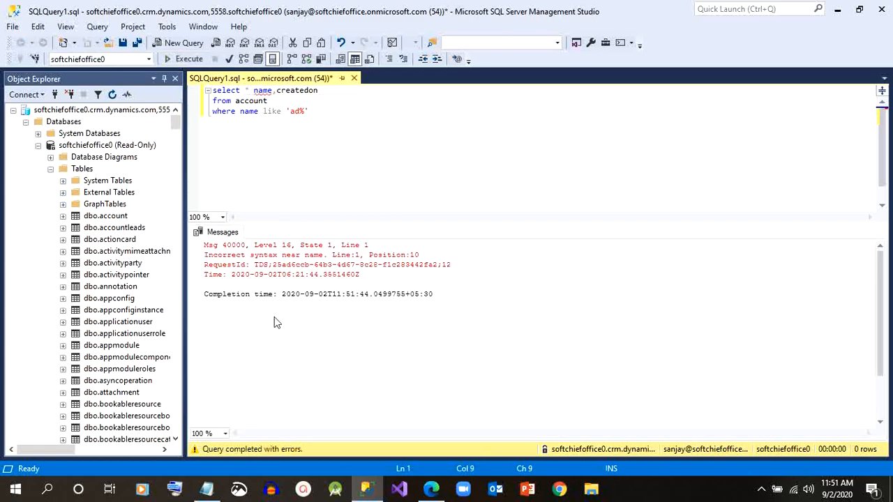
mouse_move(272, 257)
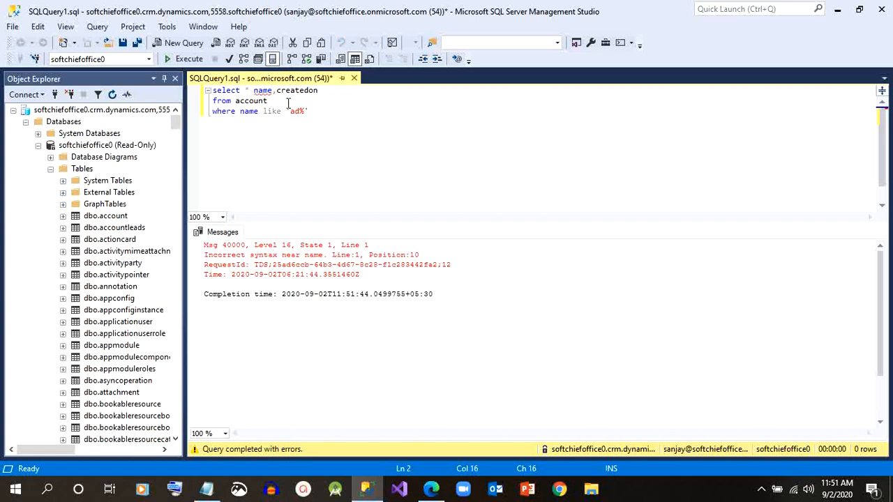
left_click(251, 91)
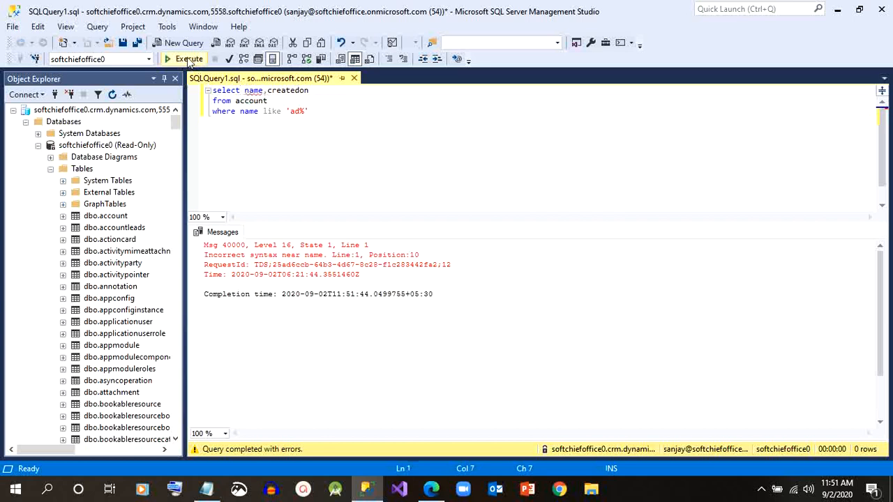
left_click(184, 58)
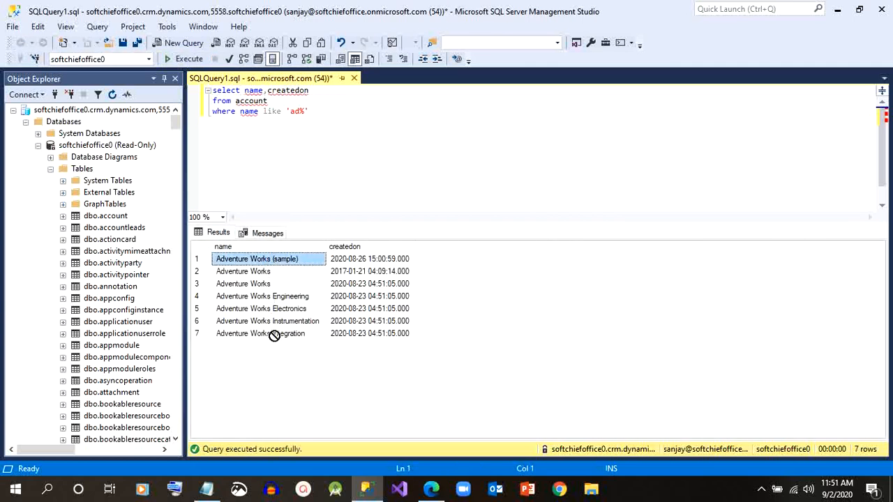
left_click(261, 308)
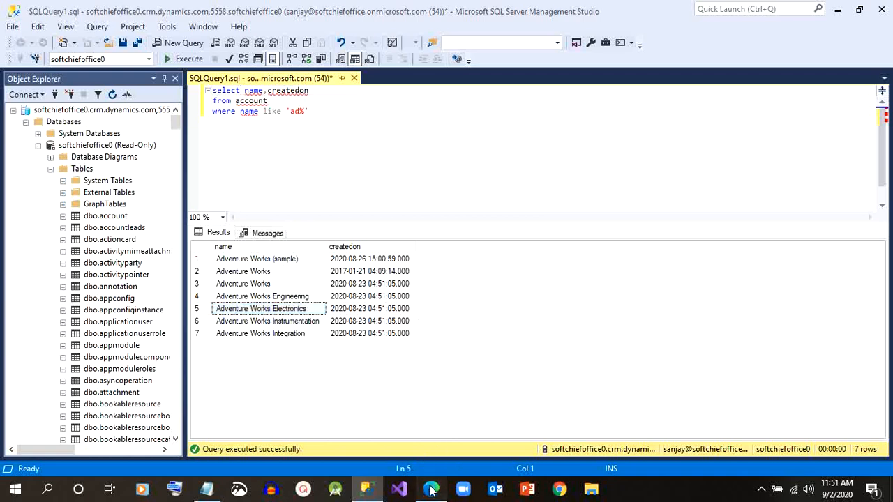
Step: Briefly switch to the Power Platform admin center, scroll, and return to SSMS
left_click(430, 488)
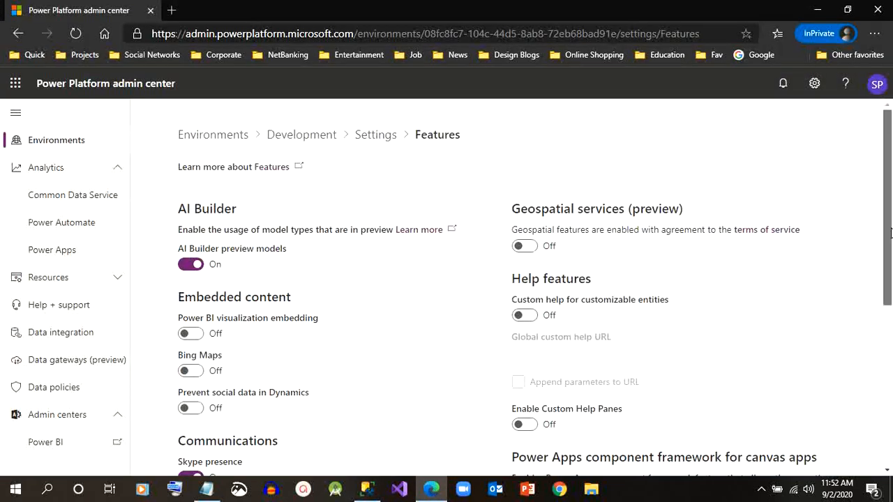
scroll("down", 3)
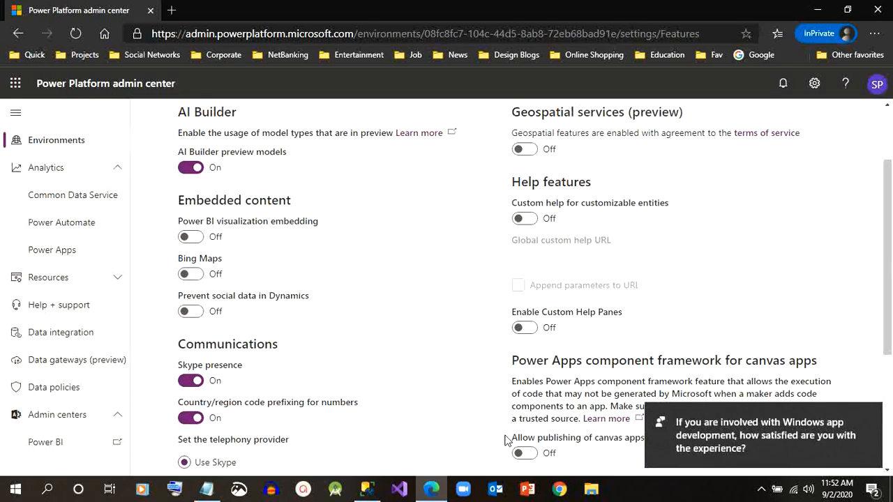
left_click(397, 488)
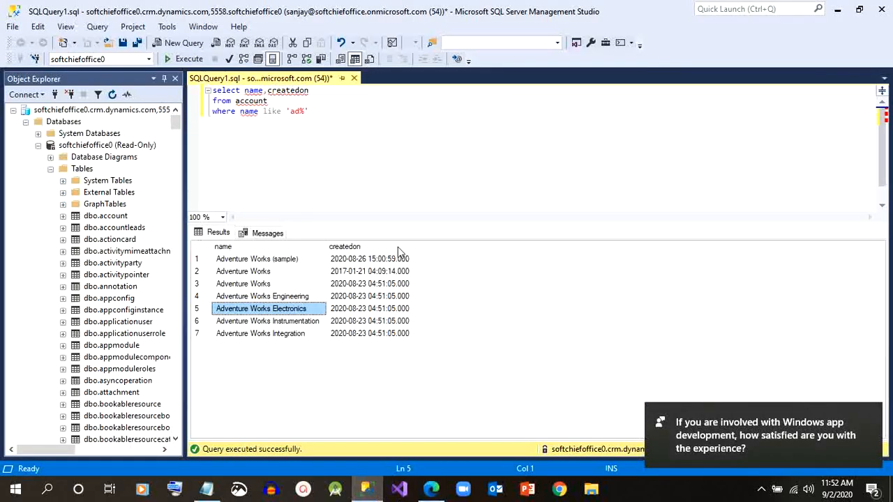
mouse_move(533, 361)
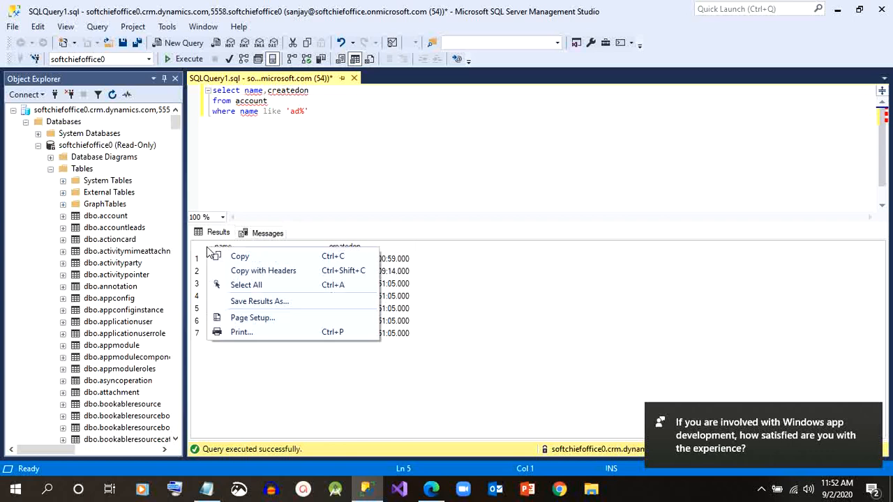
mouse_move(279, 301)
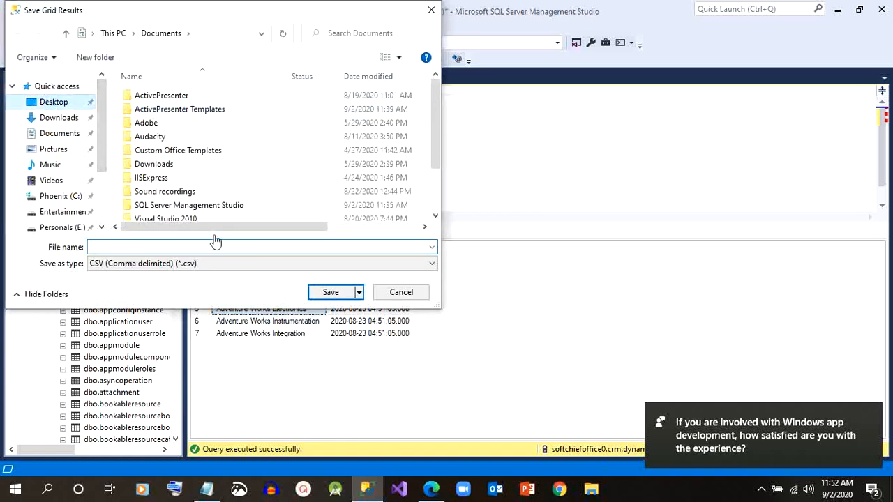
Step: Save the results grid as a CSV file named 'account' on the Desktop
left_click(426, 263)
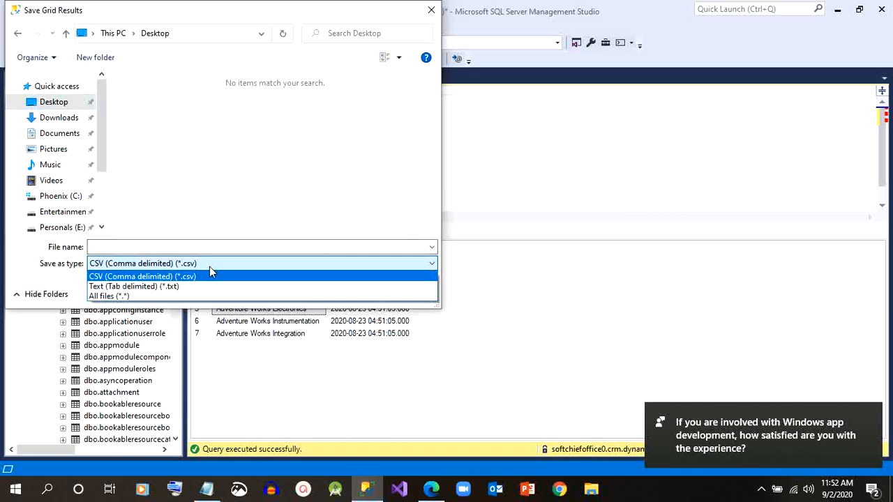
left_click(142, 277)
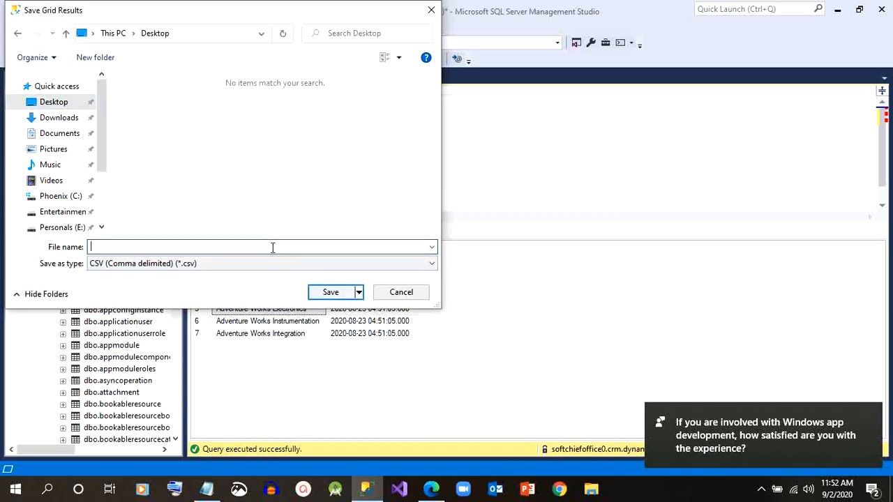
type("account")
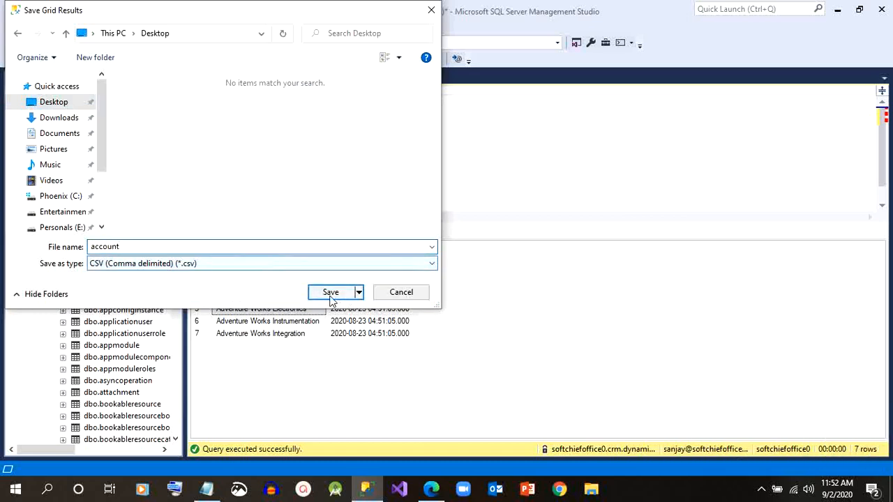
left_click(331, 291)
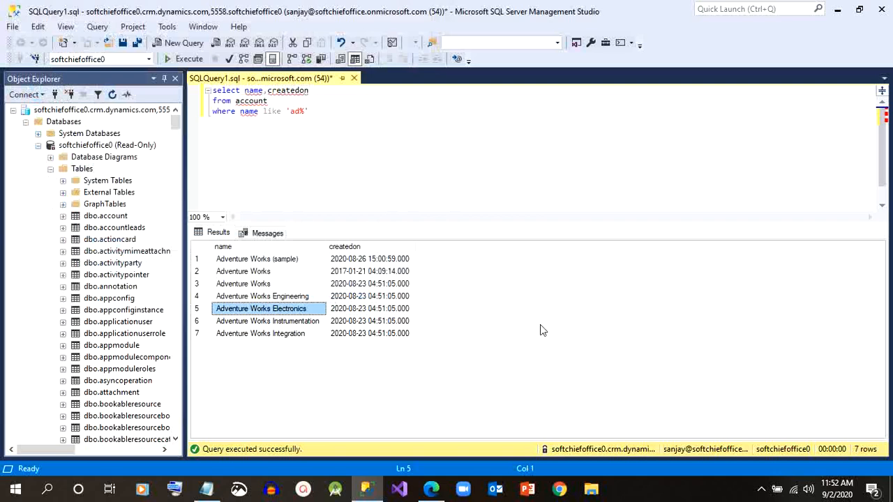
mouse_move(421, 405)
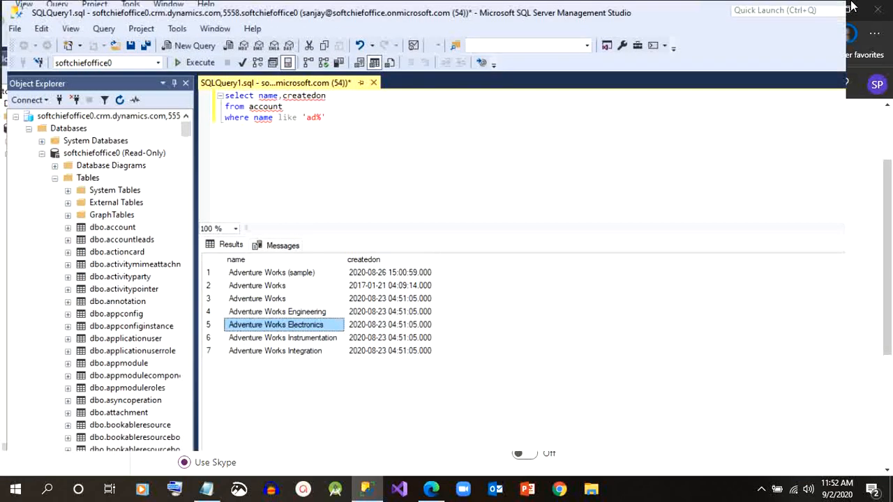
Step: Minimize SSMS and the browser, then open account.csv from the desktop in Excel
left_click(431, 488)
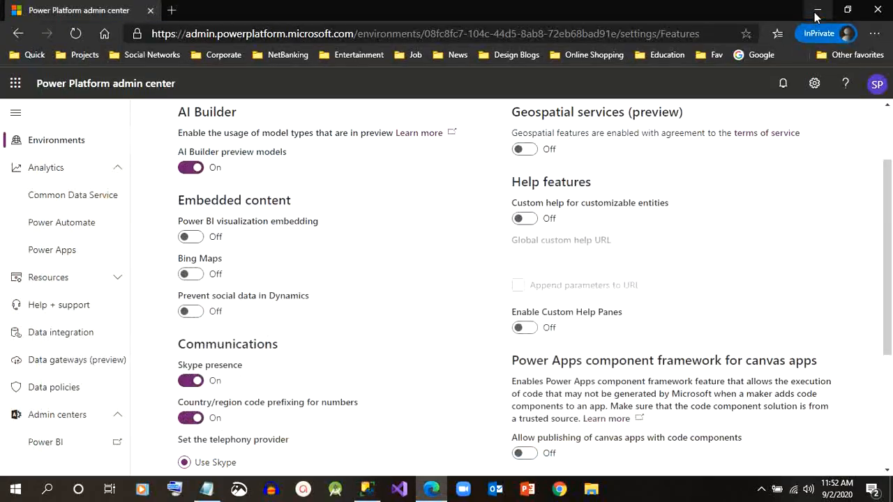
left_click(816, 9)
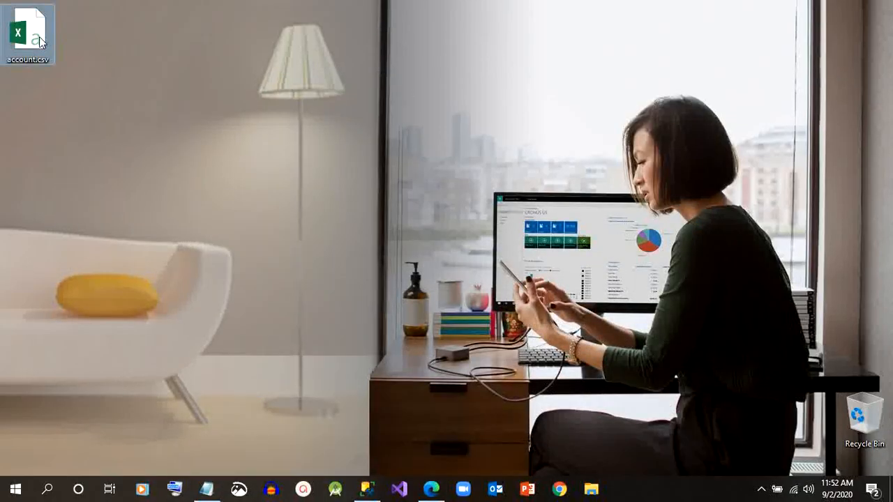
mouse_move(28, 32)
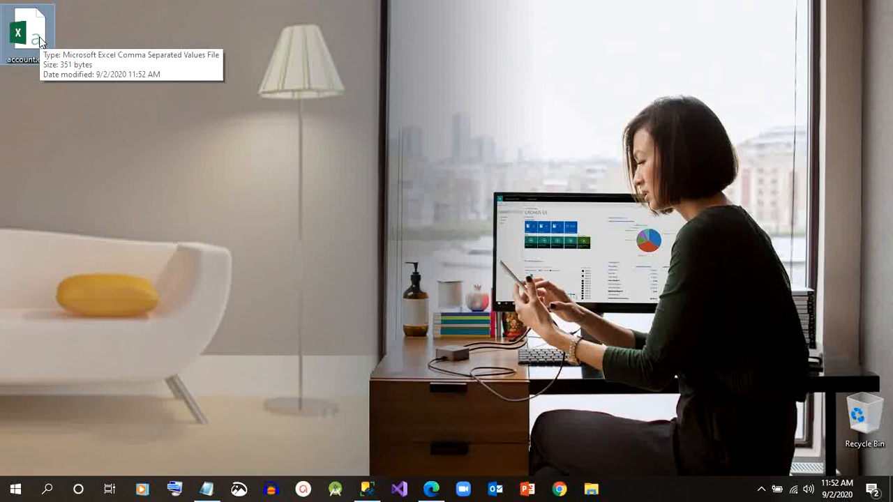
mouse_move(345, 60)
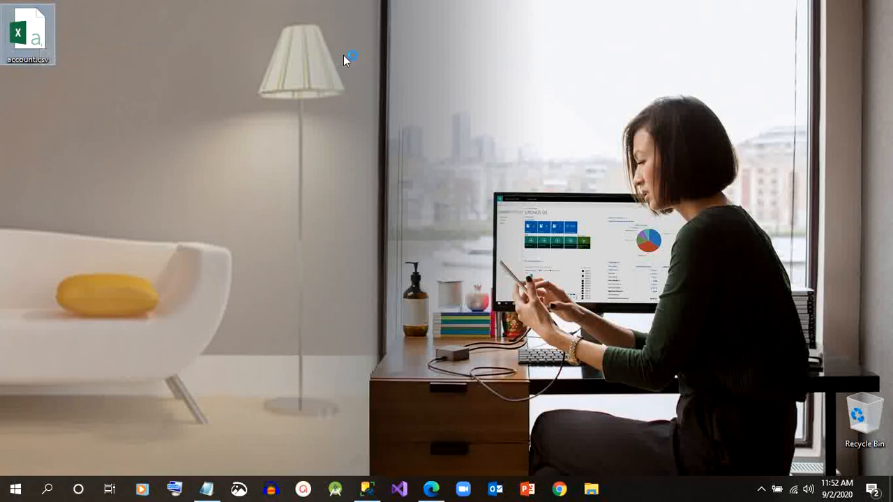
double_click(28, 31)
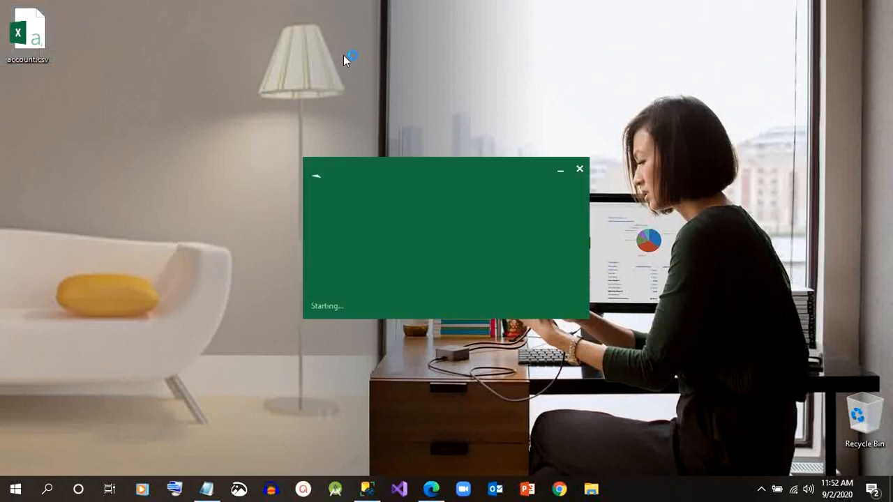